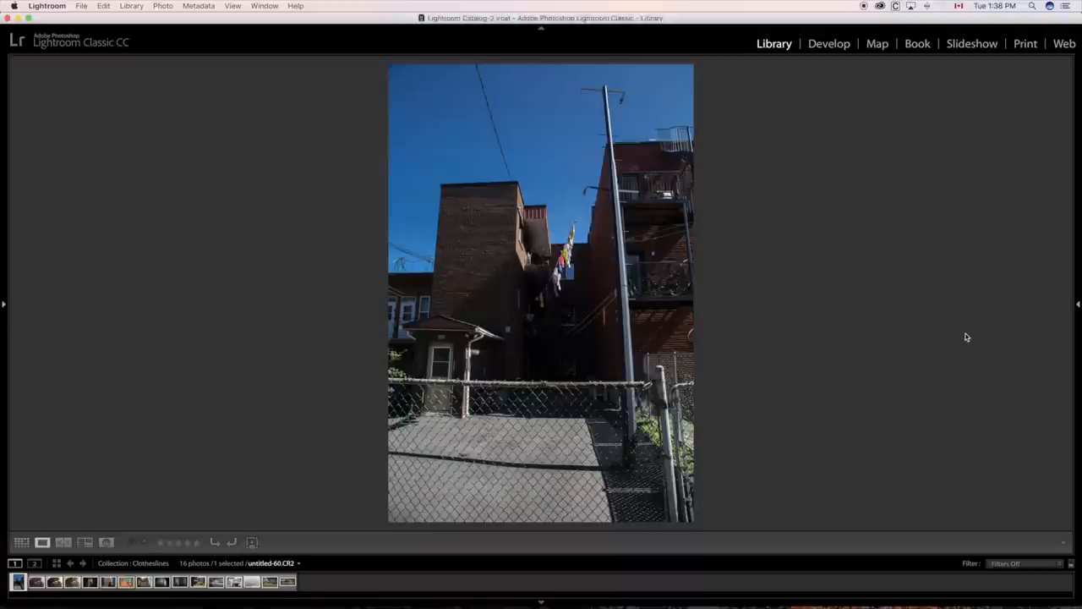
{"action": "mouse_move", "coordinate": [968, 335]}
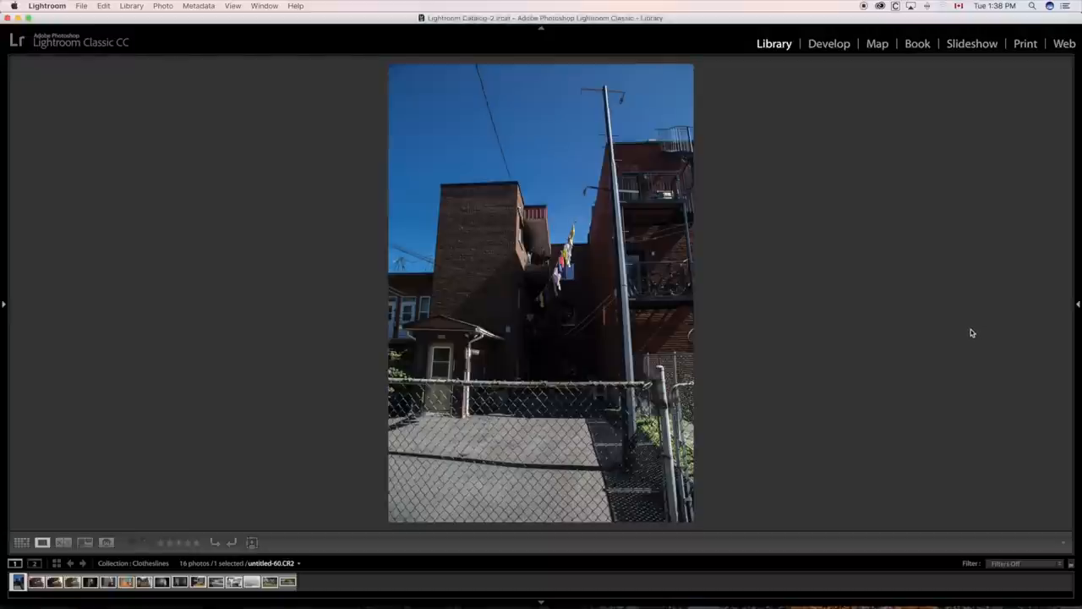
{"action": "mouse_move", "coordinate": [967, 331]}
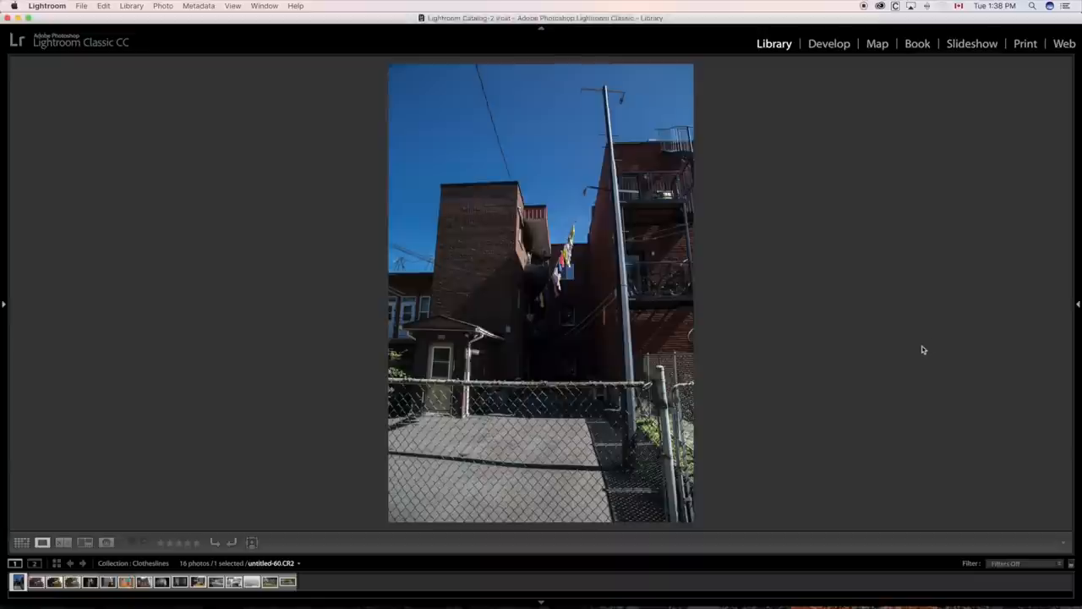
{"action": "mouse_move", "coordinate": [916, 355]}
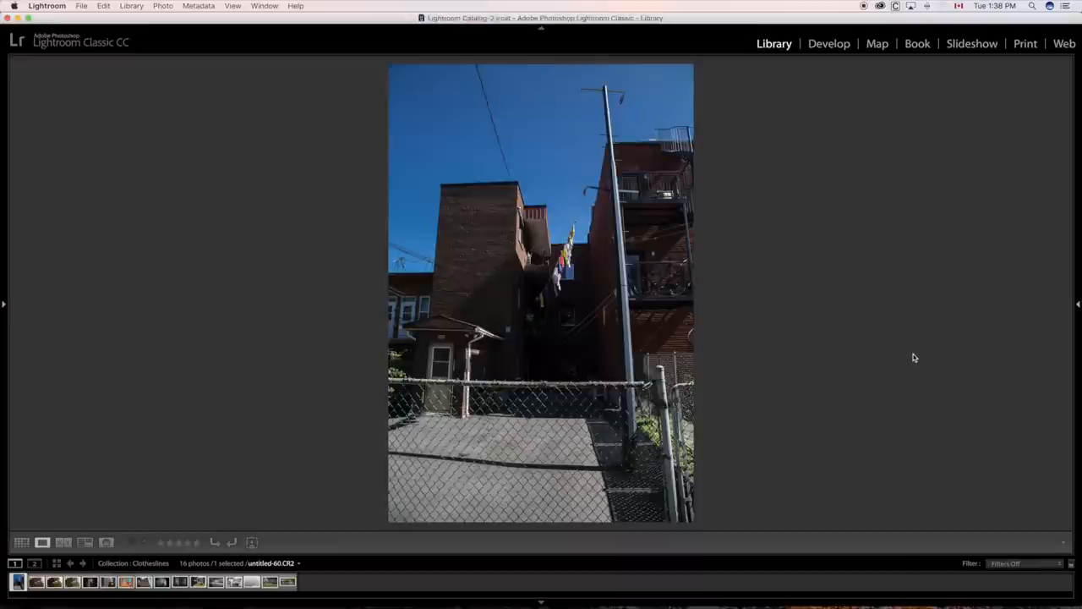
{"action": "mouse_move", "coordinate": [905, 355]}
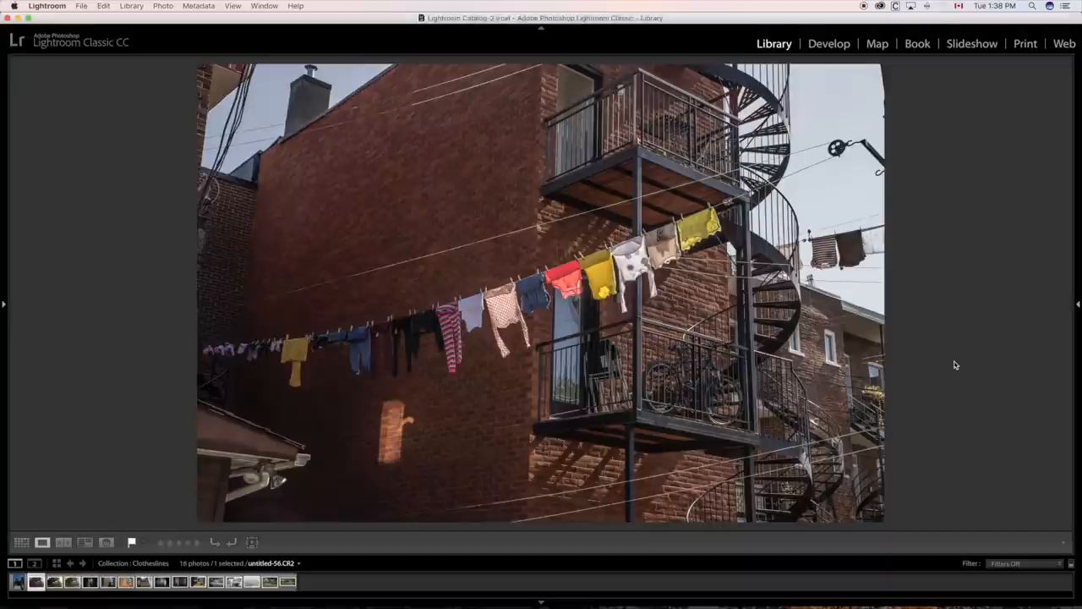
{"action": "mouse_move", "coordinate": [951, 364]}
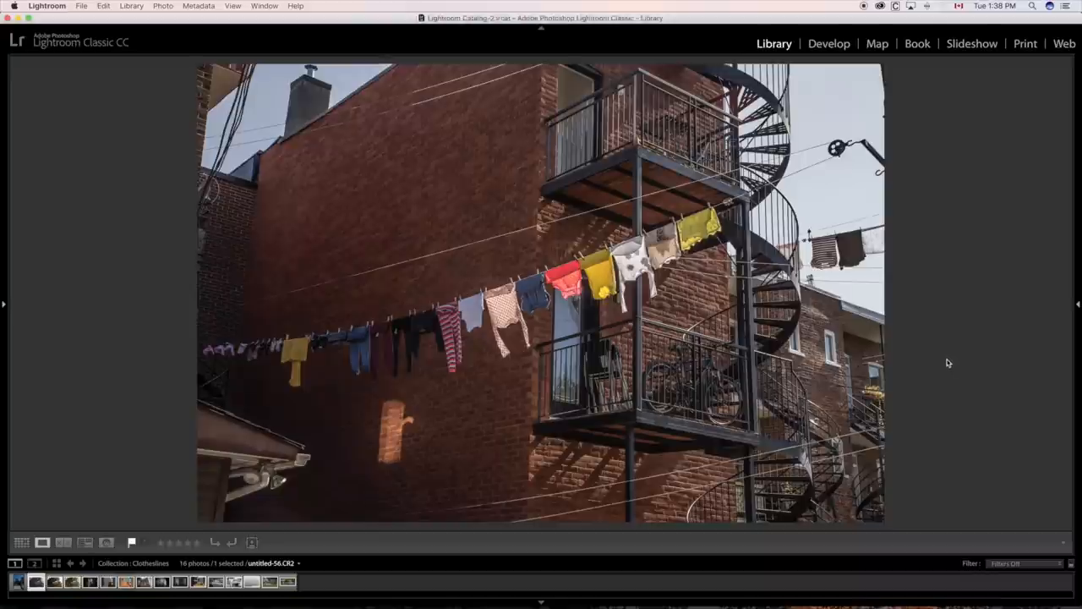
{"action": "mouse_move", "coordinate": [928, 367]}
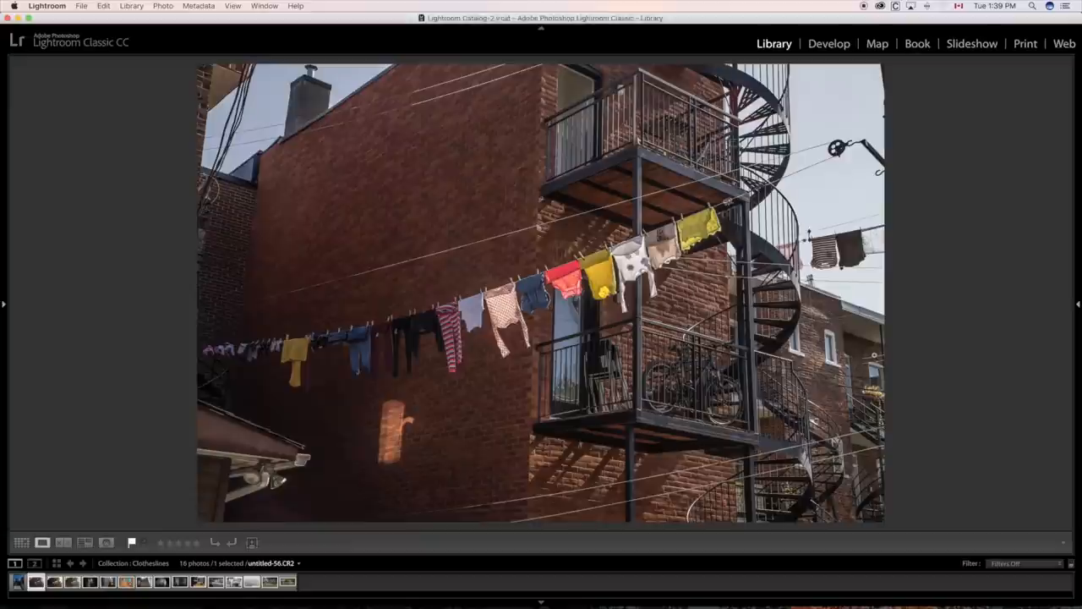
{"action": "mouse_move", "coordinate": [876, 356]}
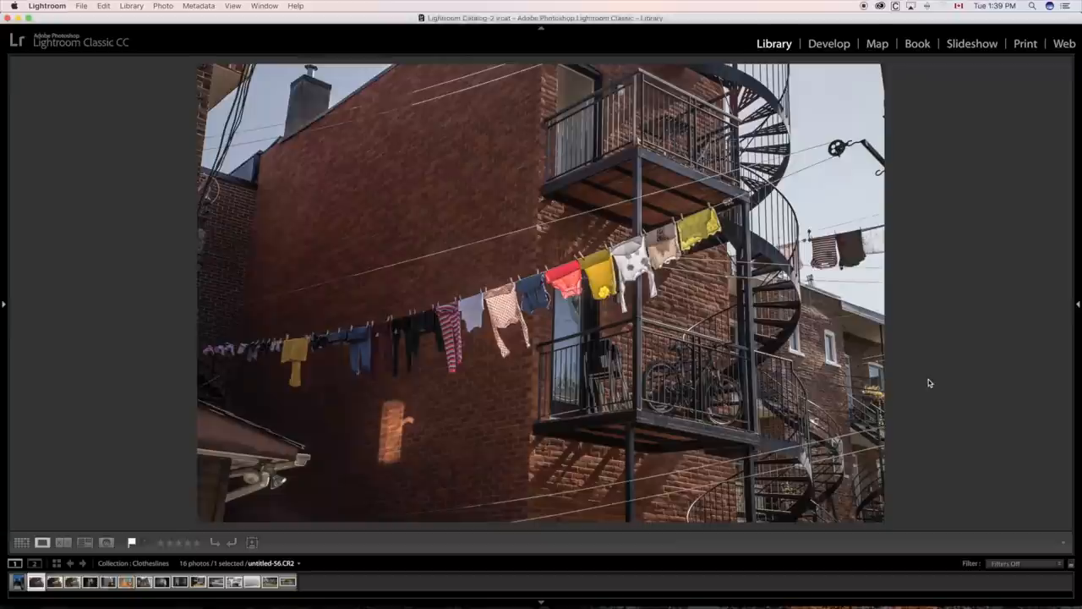
{"action": "mouse_move", "coordinate": [927, 382]}
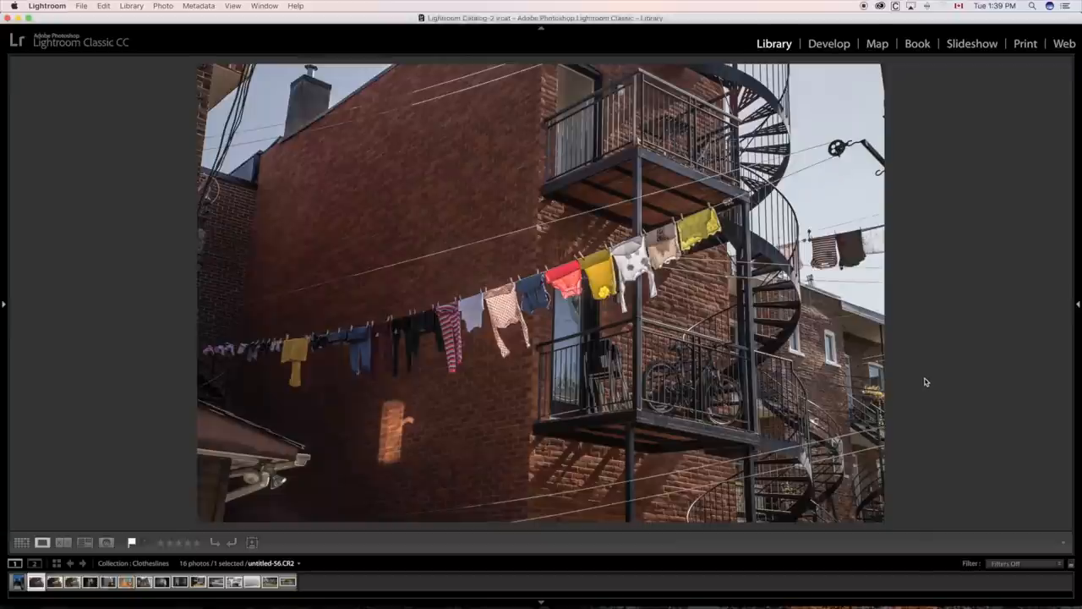
{"action": "mouse_move", "coordinate": [911, 379]}
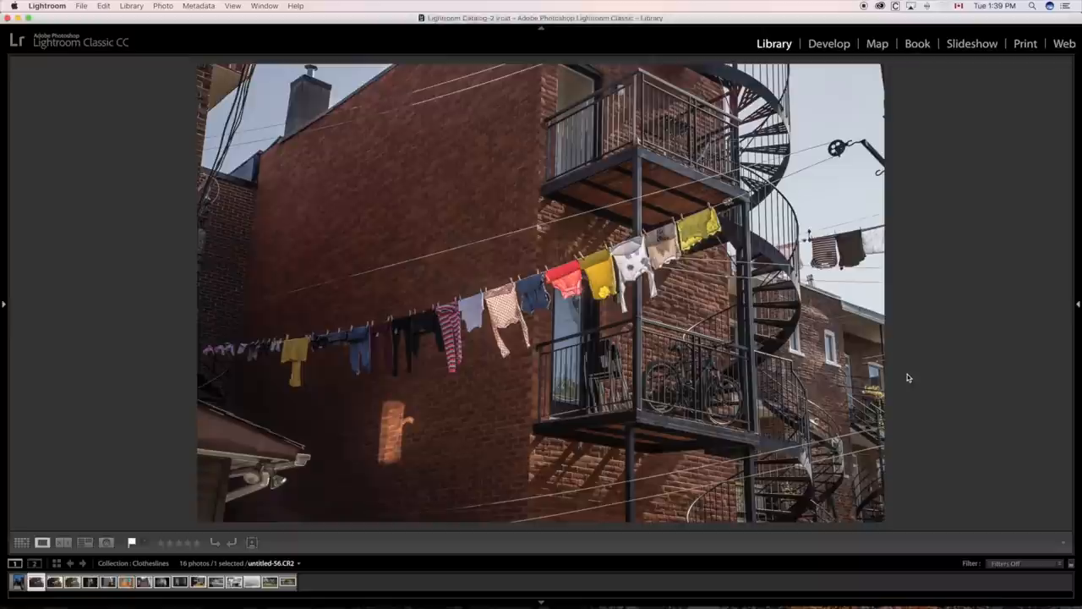
{"action": "mouse_move", "coordinate": [912, 379]}
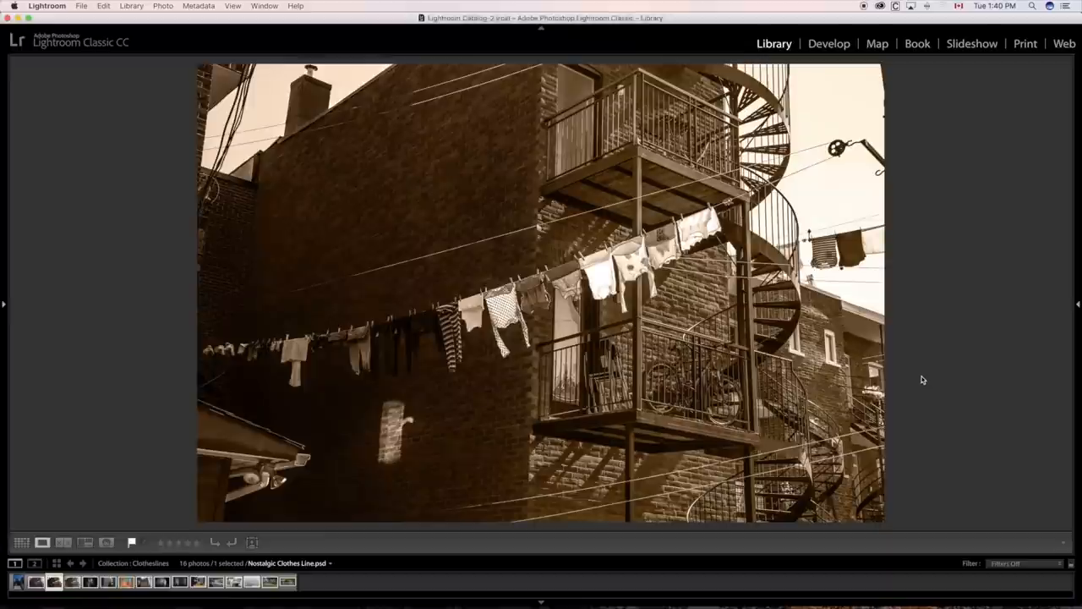
{"action": "mouse_move", "coordinate": [924, 379]}
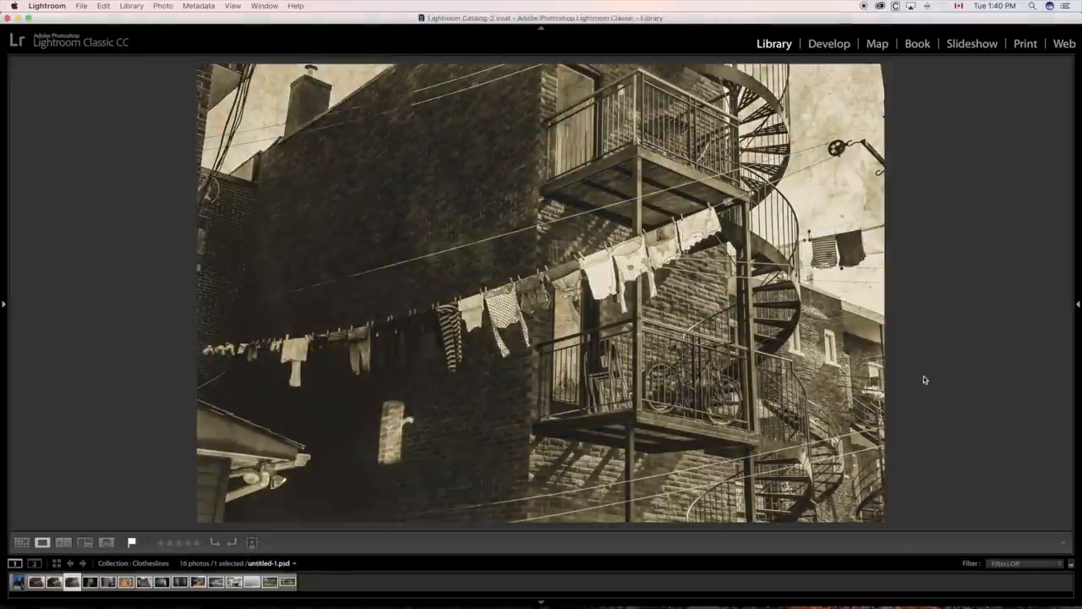
{"action": "mouse_move", "coordinate": [935, 382]}
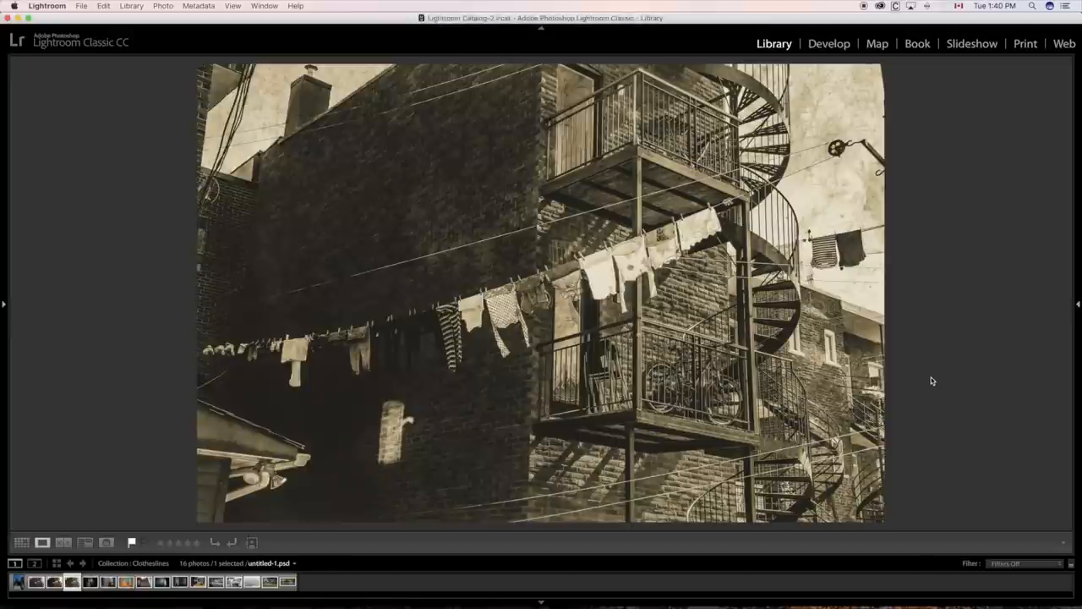
{"action": "mouse_move", "coordinate": [937, 382]}
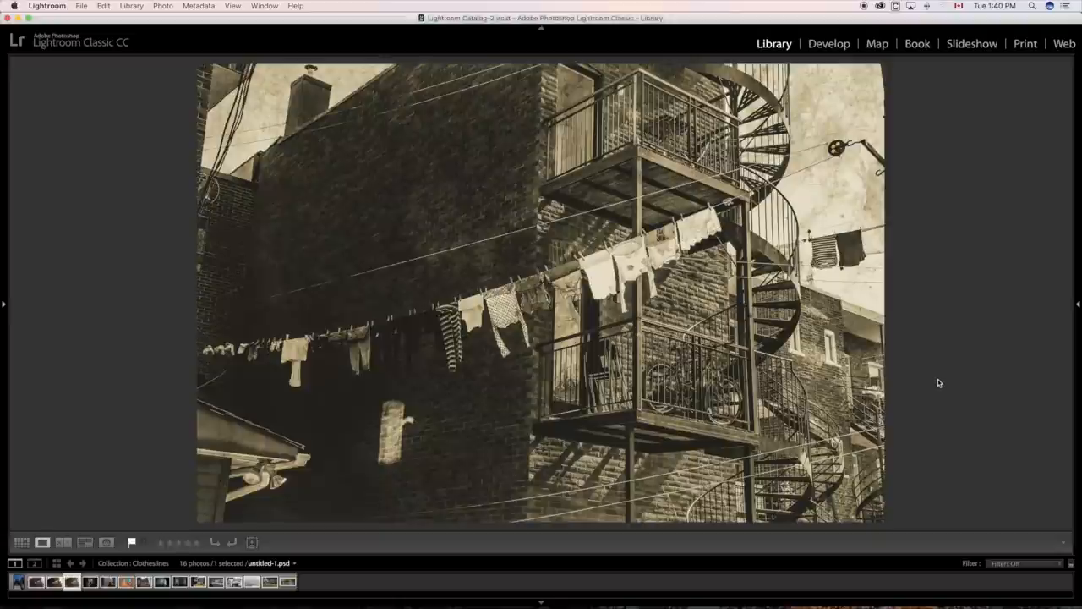
{"action": "mouse_move", "coordinate": [934, 383]}
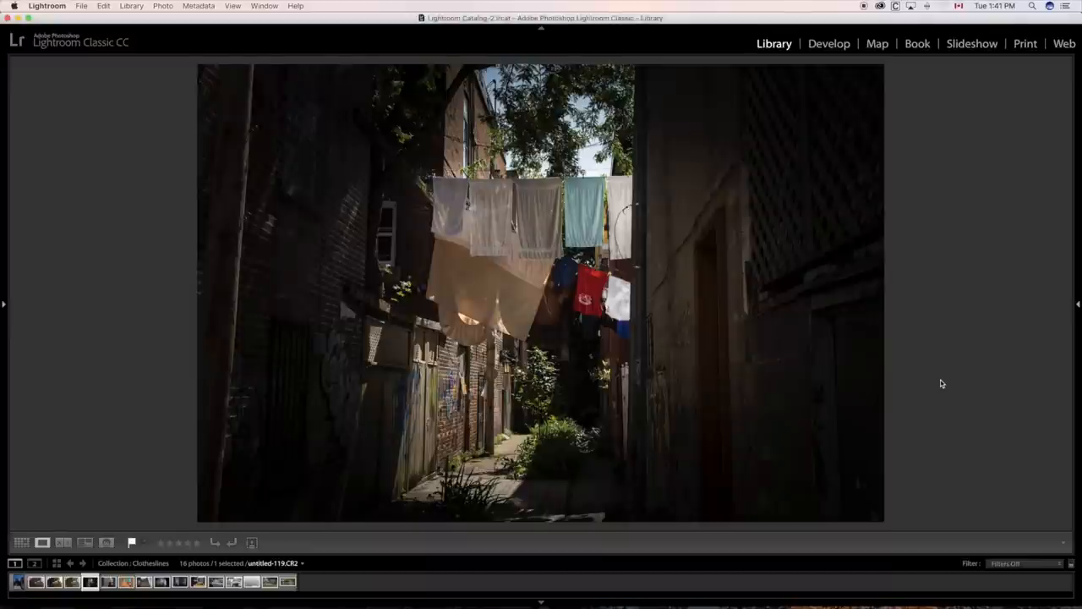
{"action": "mouse_move", "coordinate": [944, 384]}
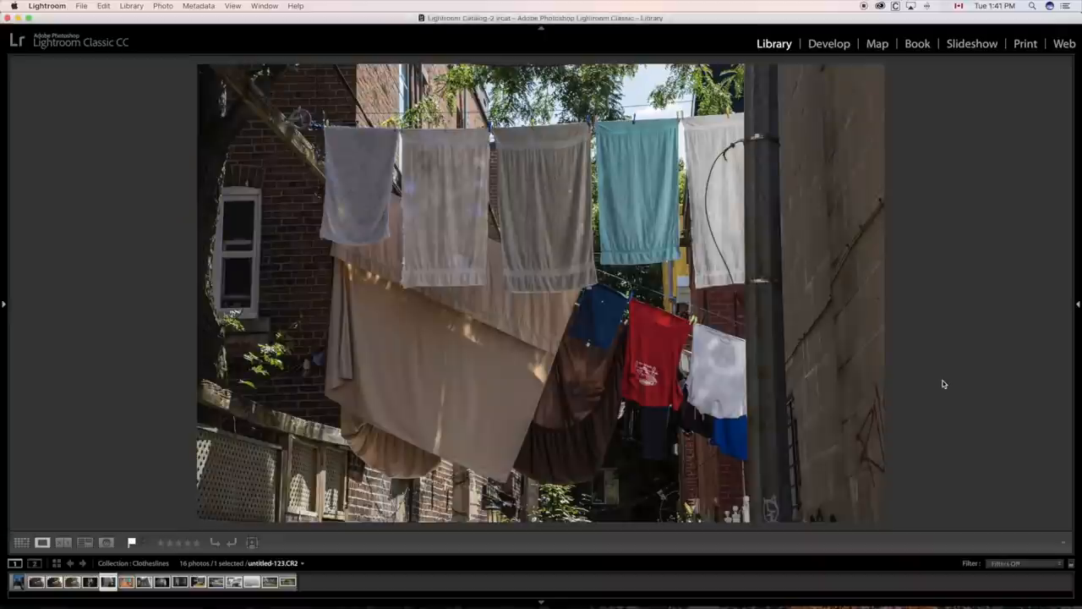
{"action": "mouse_move", "coordinate": [945, 385]}
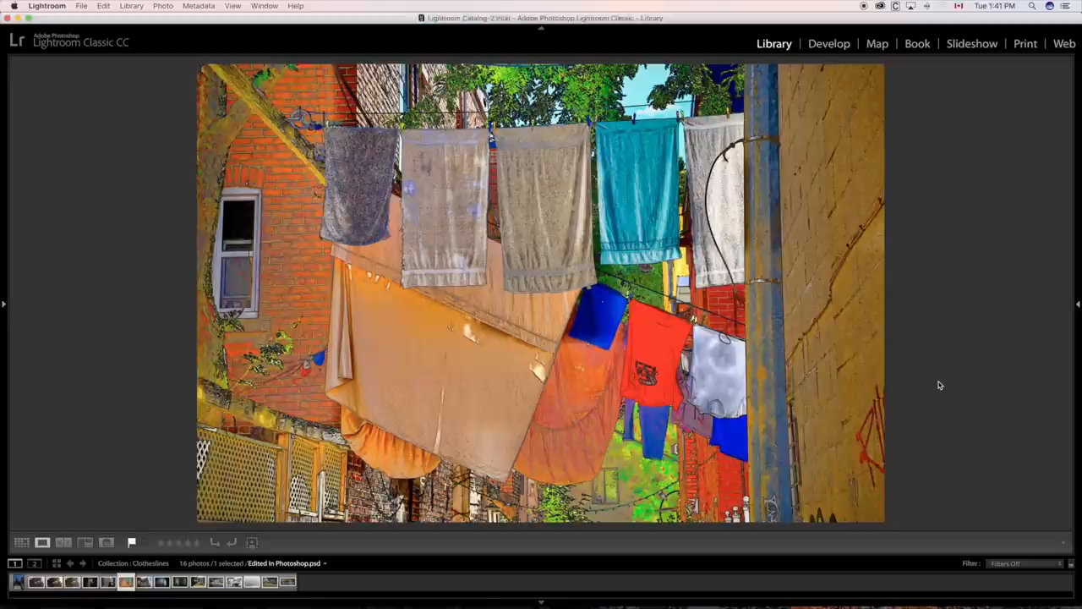
{"action": "mouse_move", "coordinate": [937, 382]}
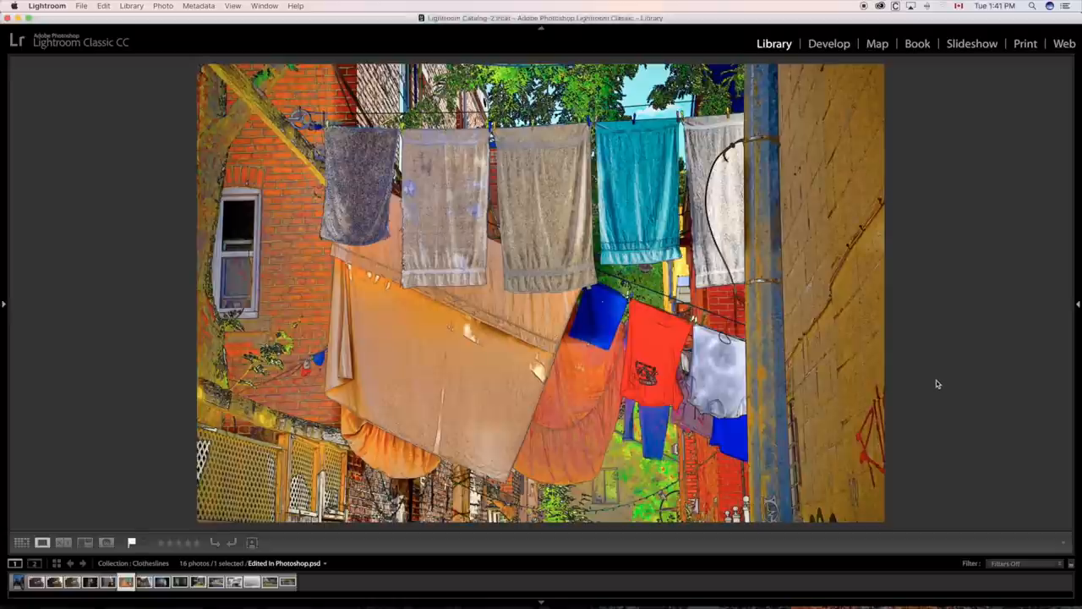
{"action": "mouse_move", "coordinate": [934, 384]}
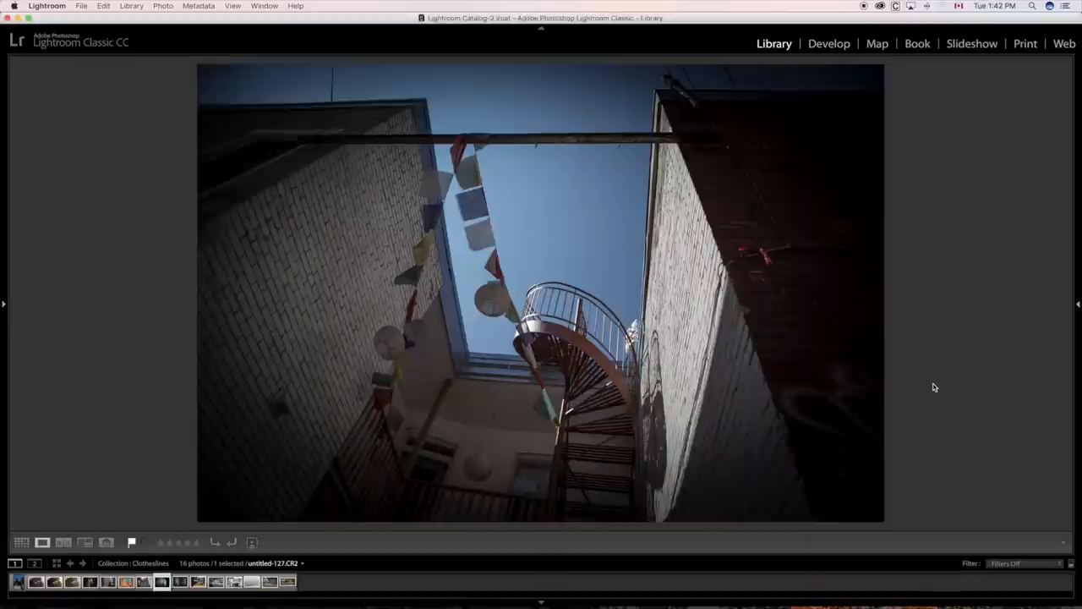
{"action": "mouse_move", "coordinate": [937, 387]}
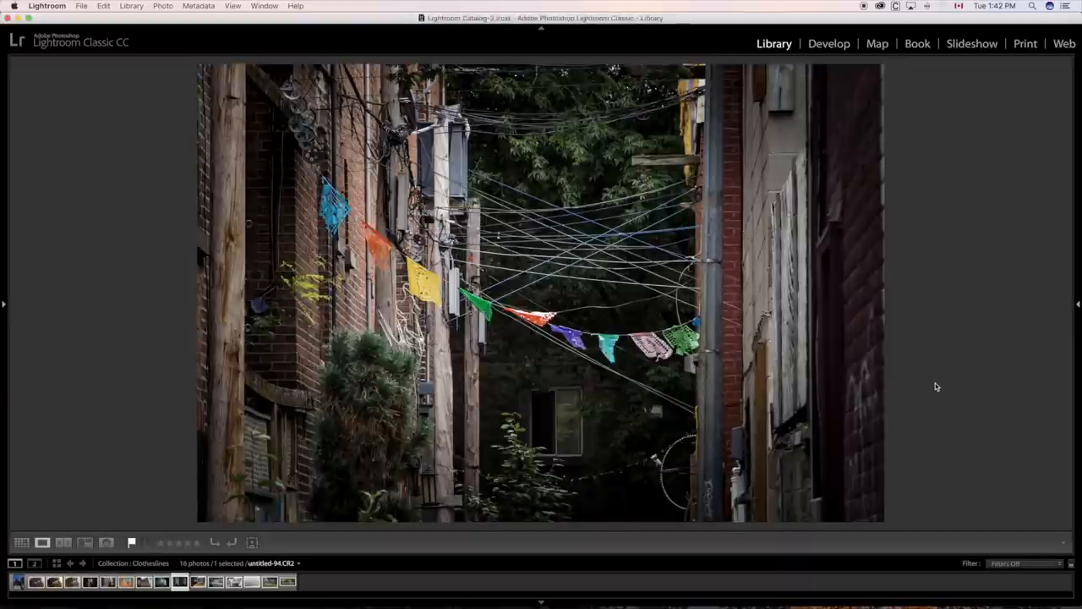
{"action": "mouse_move", "coordinate": [917, 378]}
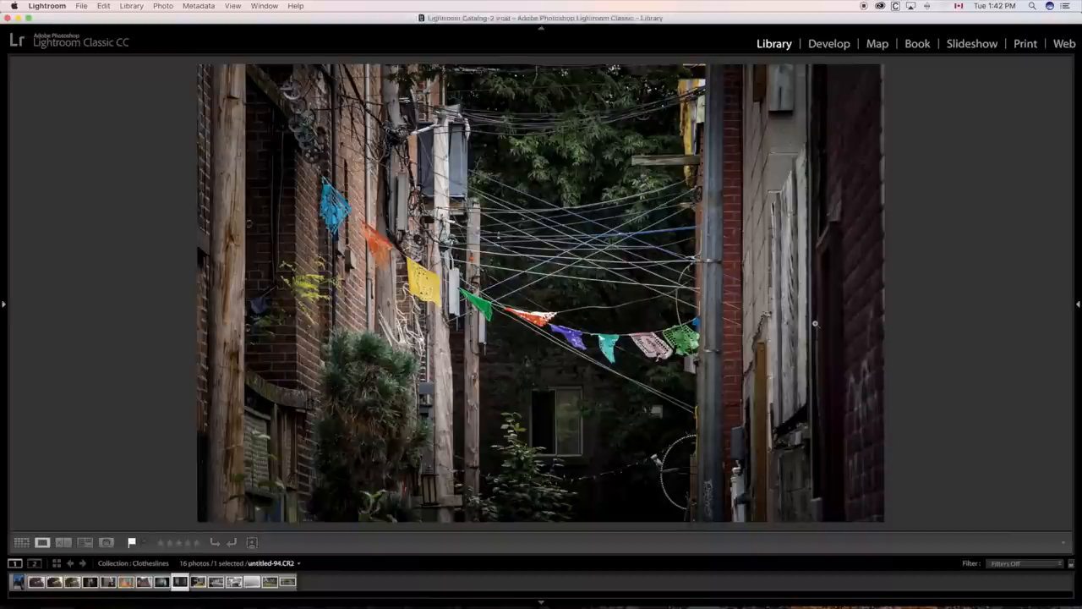
{"action": "mouse_move", "coordinate": [951, 396]}
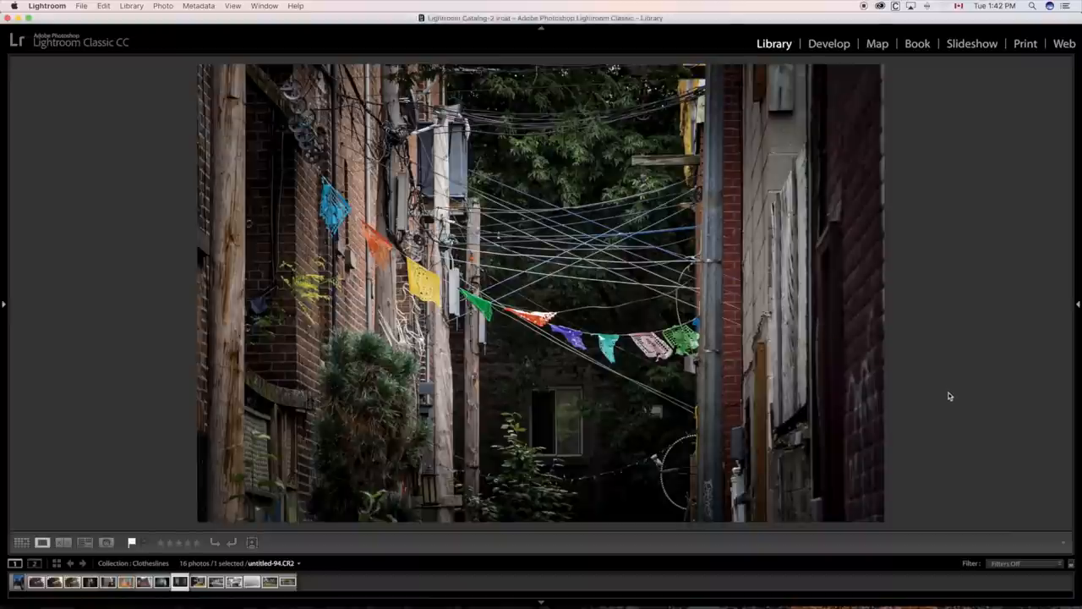
{"action": "mouse_move", "coordinate": [944, 392]}
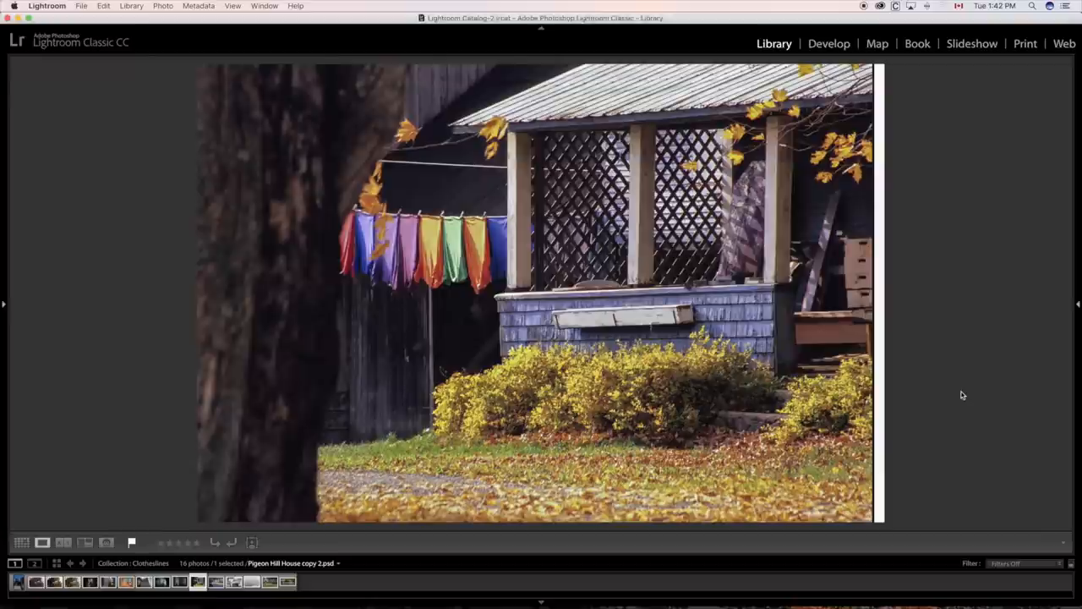
{"action": "mouse_move", "coordinate": [959, 396]}
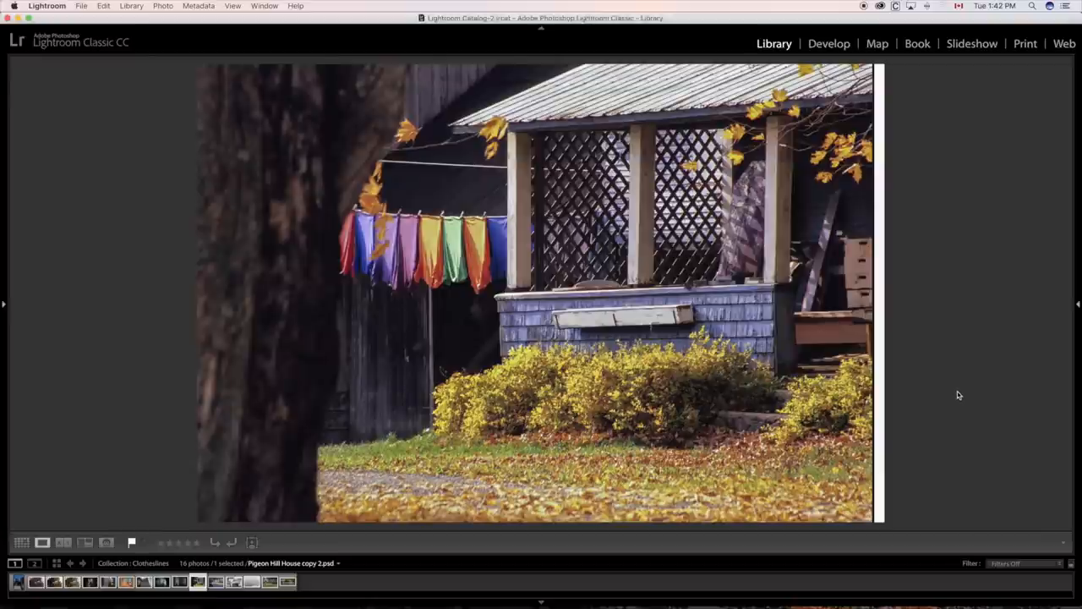
{"action": "mouse_move", "coordinate": [956, 393]}
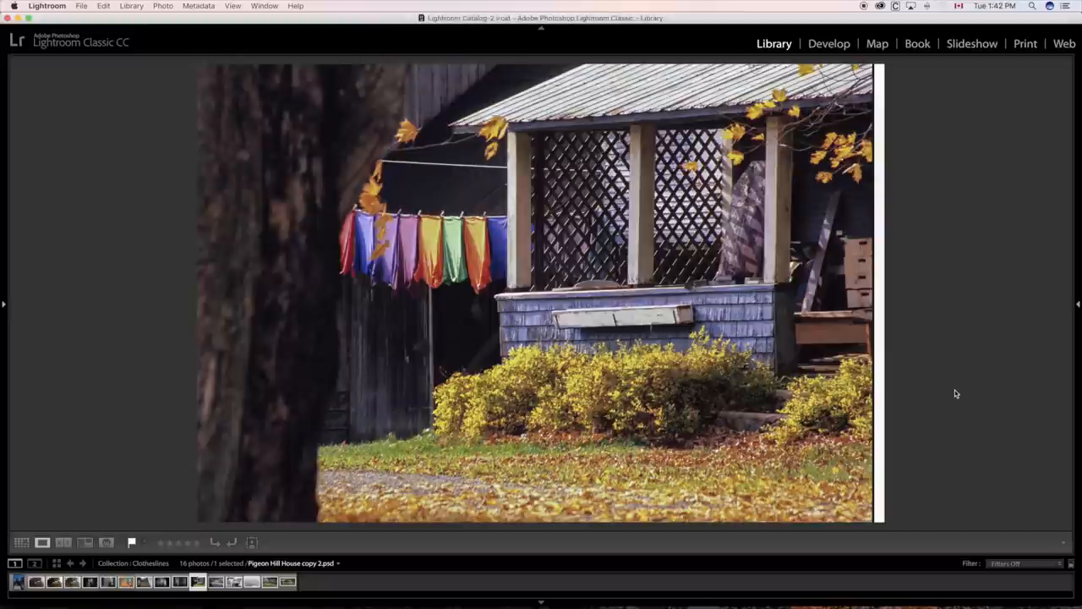
{"action": "mouse_move", "coordinate": [952, 391]}
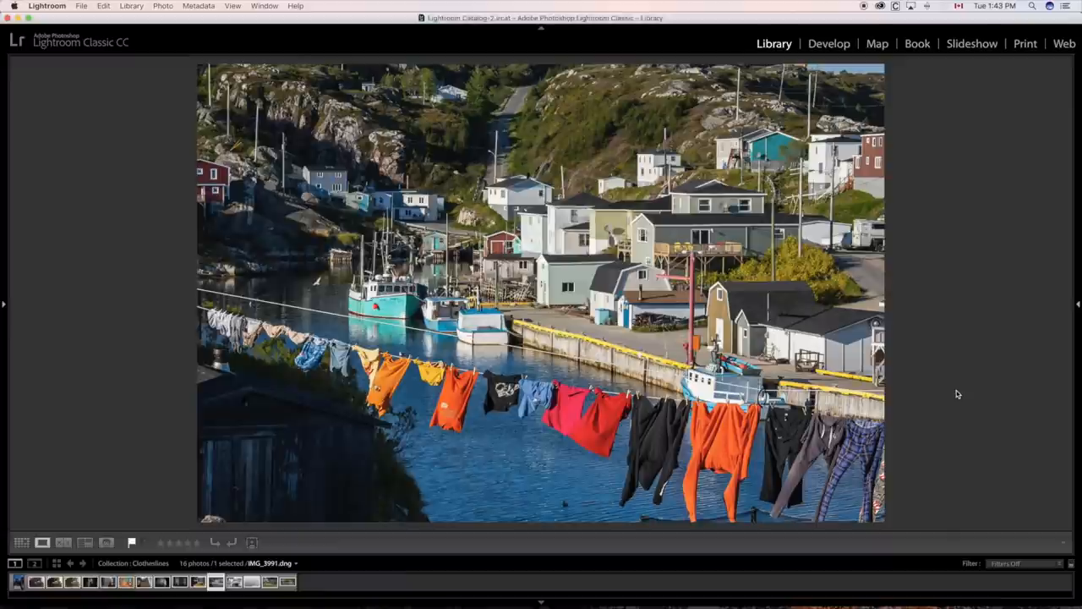
{"action": "mouse_move", "coordinate": [966, 396]}
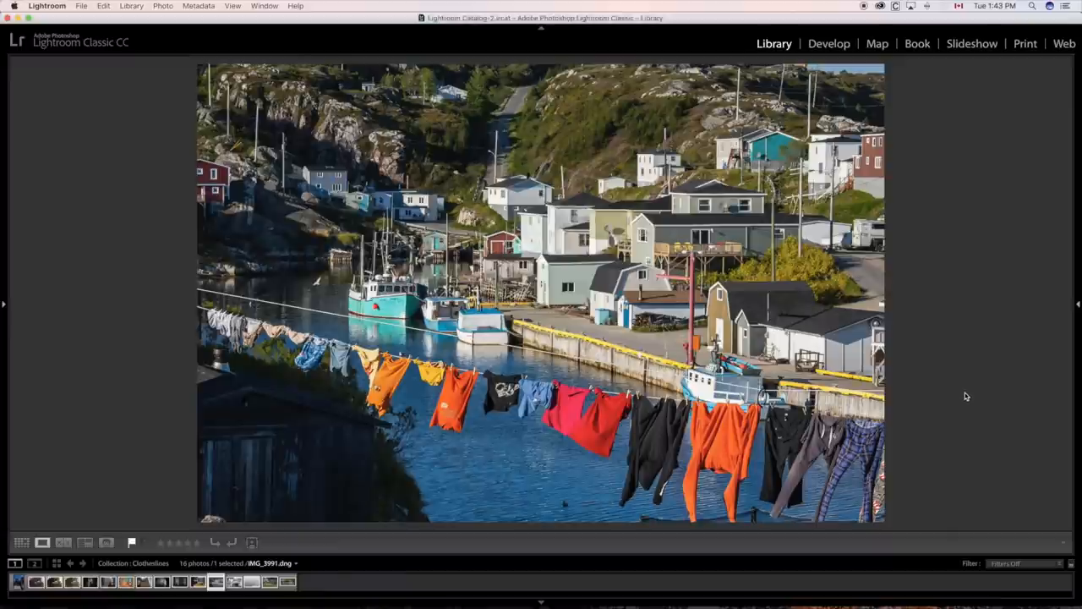
{"action": "mouse_move", "coordinate": [961, 396]}
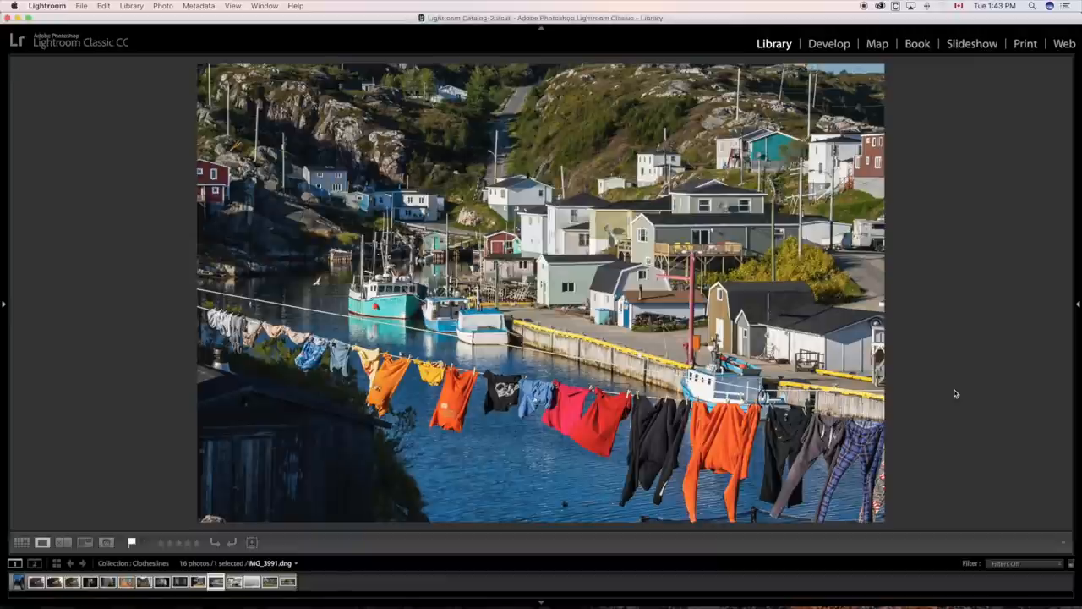
{"action": "mouse_move", "coordinate": [957, 395]}
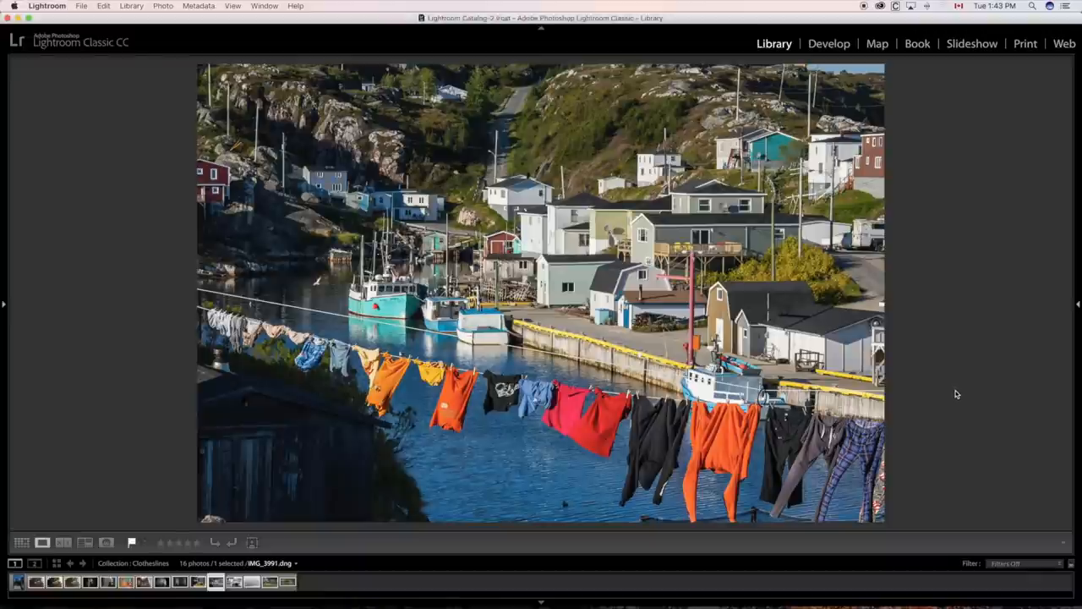
Advance to the harbour village photo with laundry hanging above the water and moored boats
{"action": "left_click", "coordinate": [216, 582]}
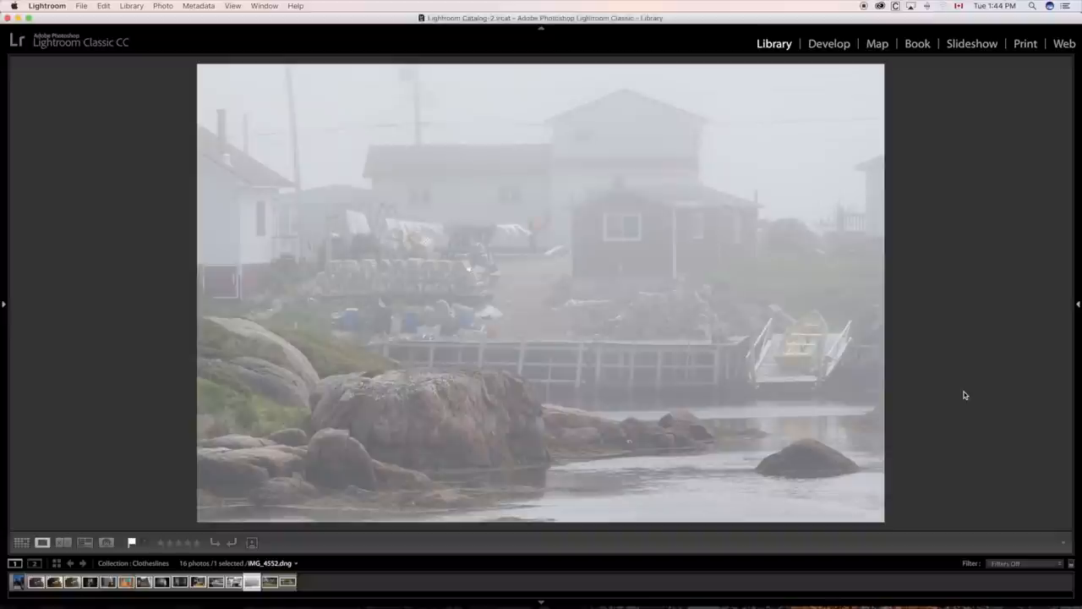
{"action": "mouse_move", "coordinate": [967, 396]}
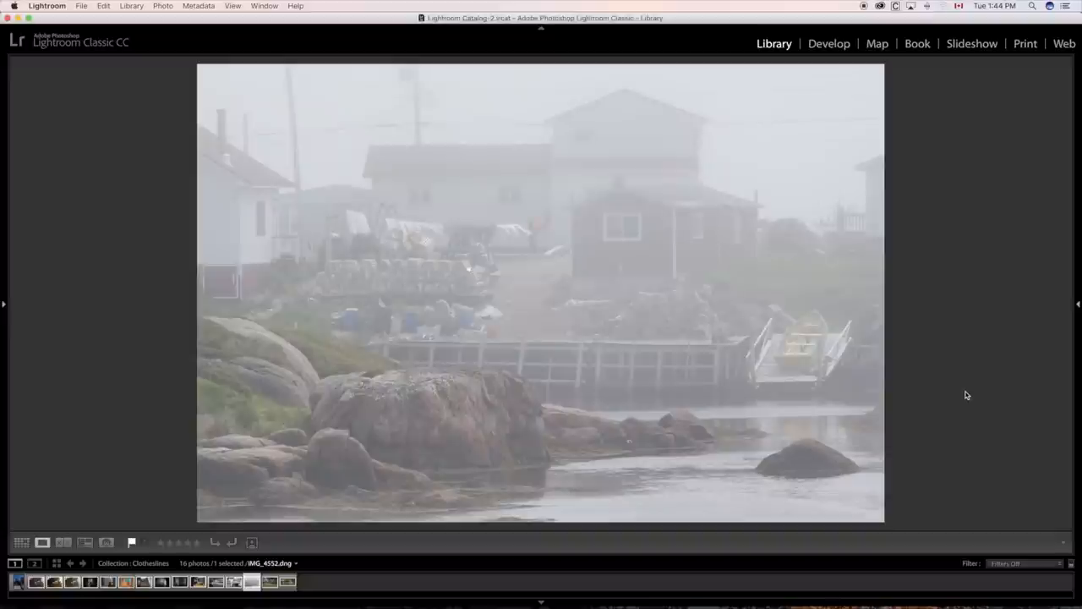
{"action": "mouse_move", "coordinate": [964, 396]}
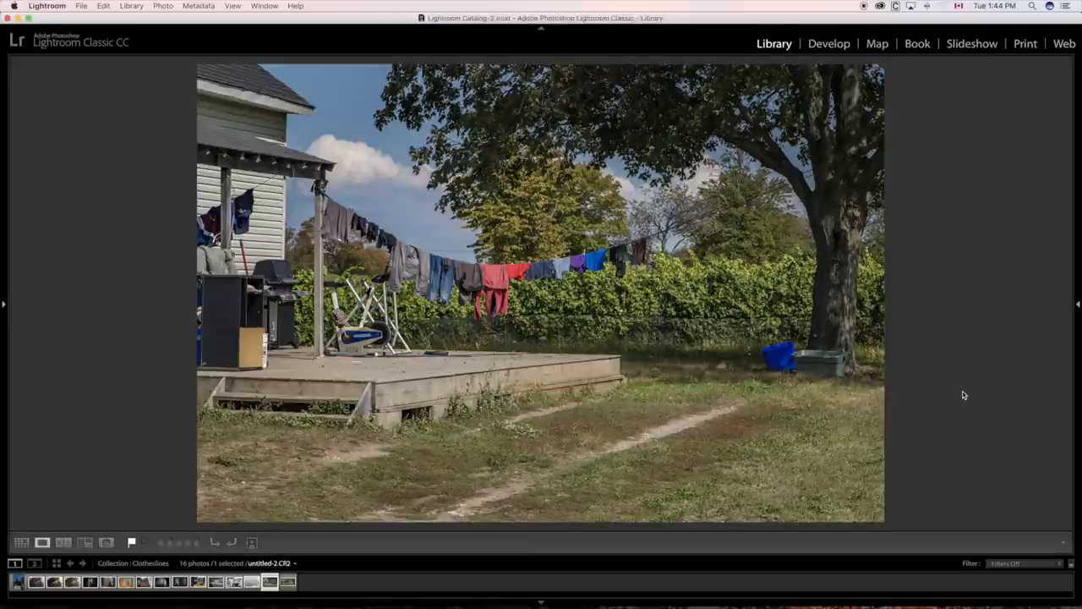
{"action": "mouse_move", "coordinate": [967, 394]}
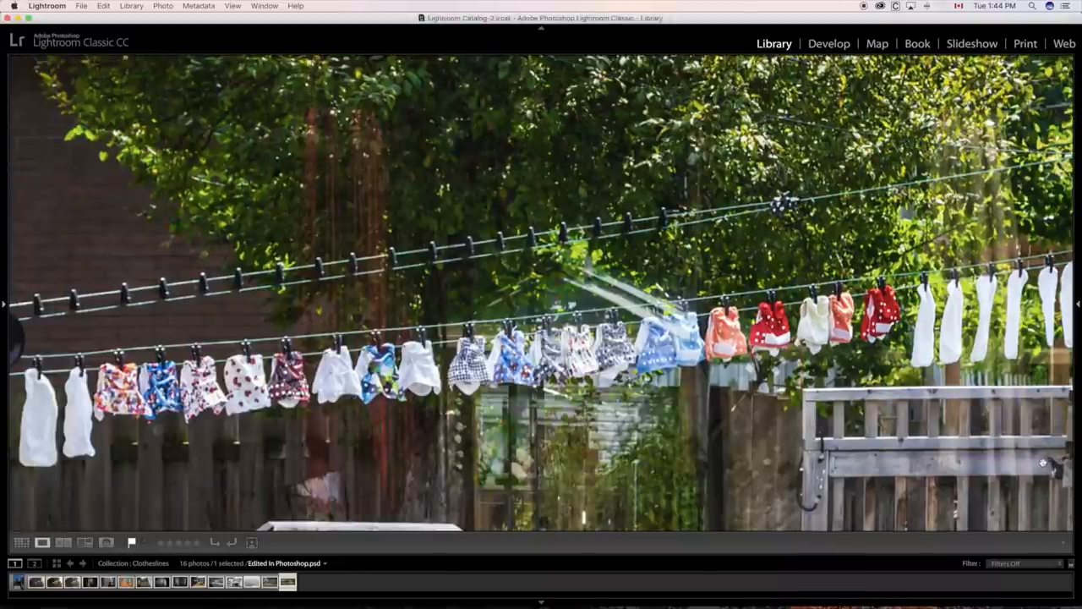
{"action": "mouse_move", "coordinate": [1046, 465]}
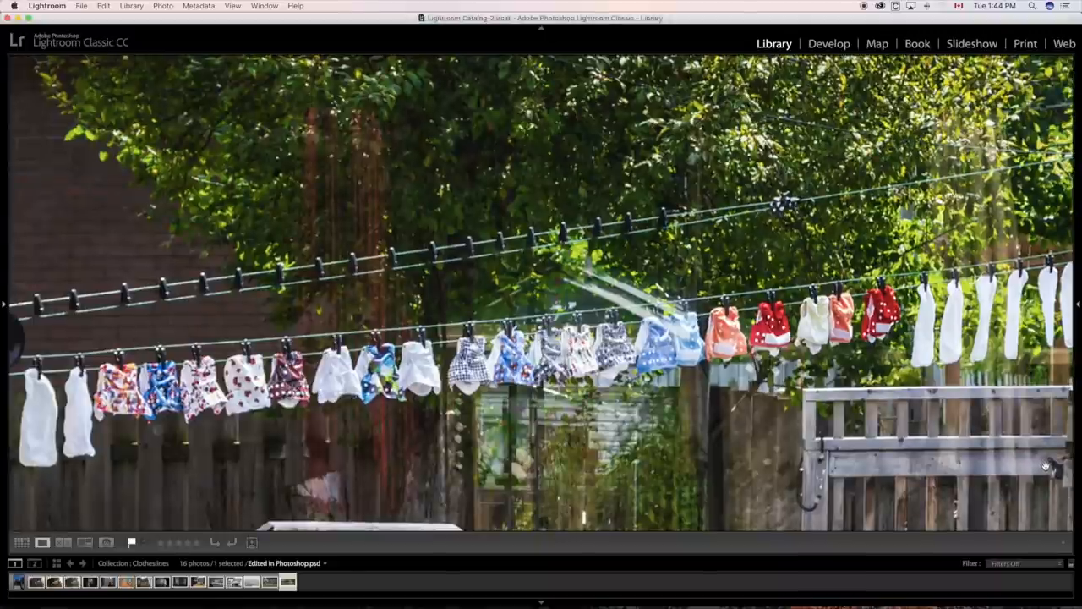